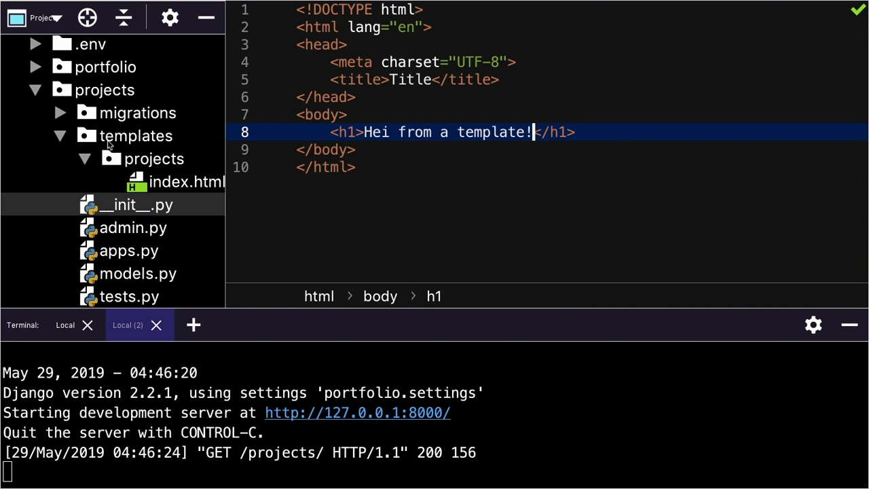
Advance the slideshow to the diagram of projects, app2 and app3 template folders
{"action": "left_click", "coordinate": [183, 181]}
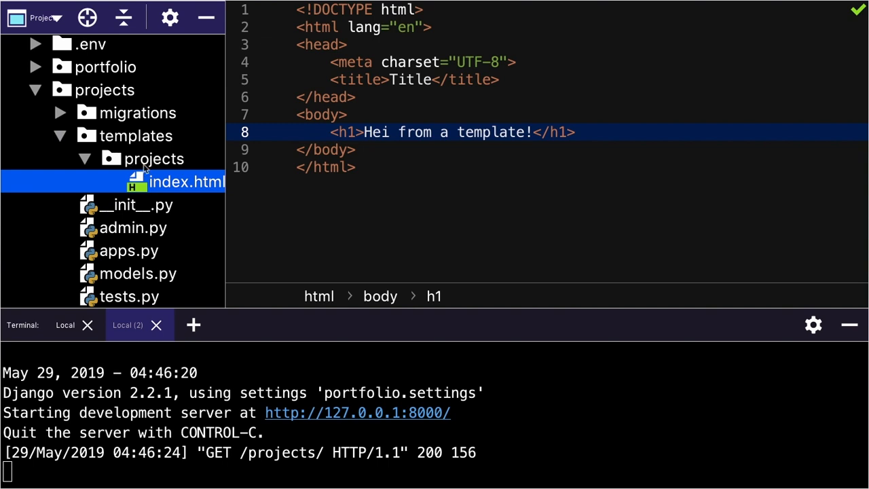
{"action": "mouse_move", "coordinate": [163, 154]}
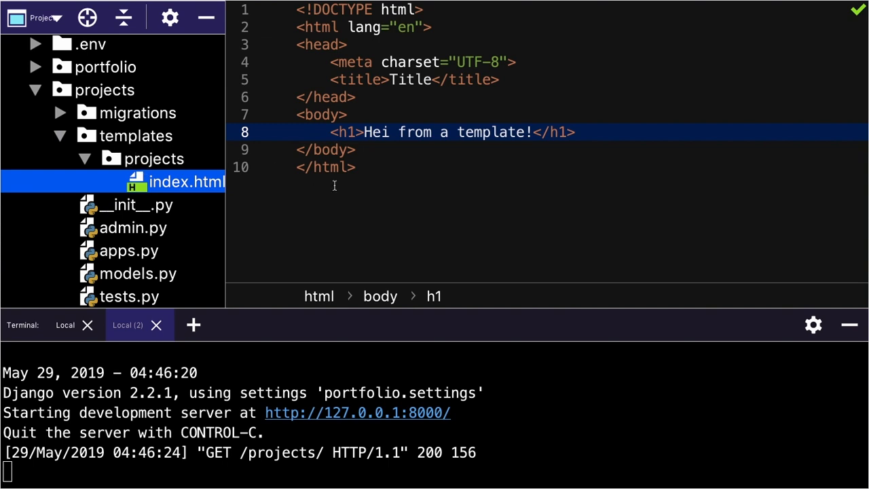
{"action": "mouse_move", "coordinate": [183, 159]}
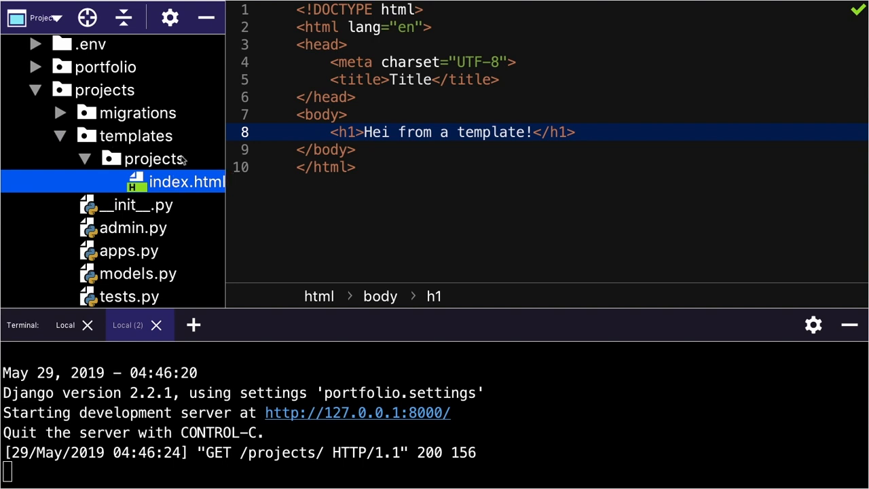
{"action": "mouse_move", "coordinate": [129, 168]}
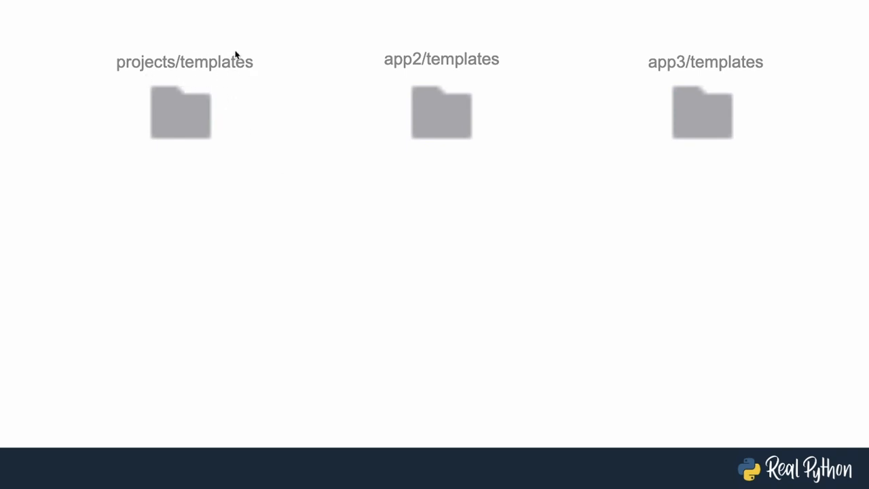
{"action": "mouse_move", "coordinate": [462, 74]}
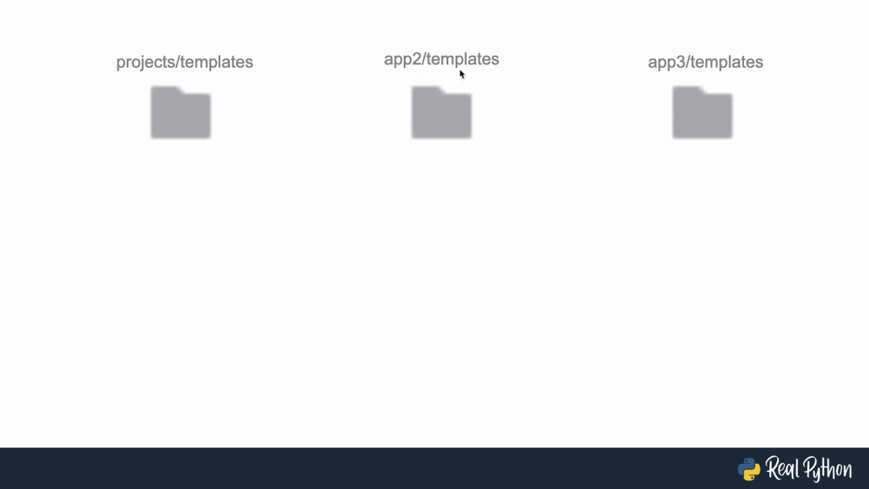
{"action": "mouse_move", "coordinate": [674, 73]}
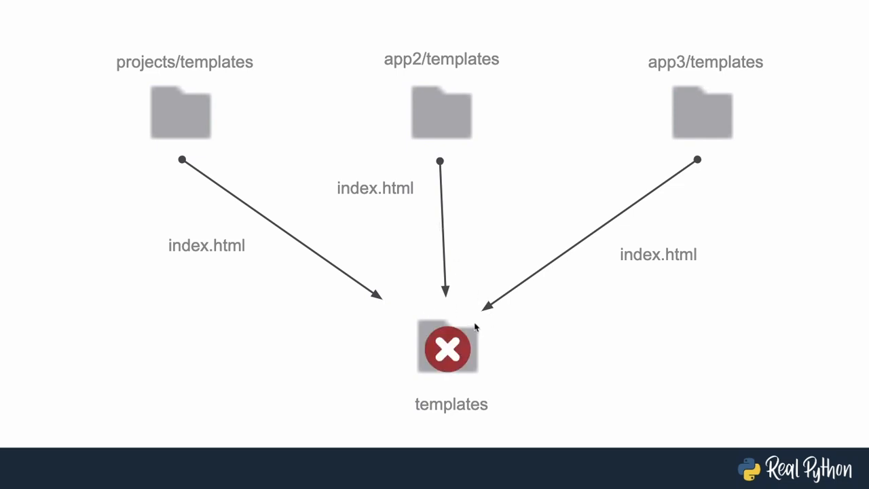
{"action": "mouse_move", "coordinate": [360, 222]}
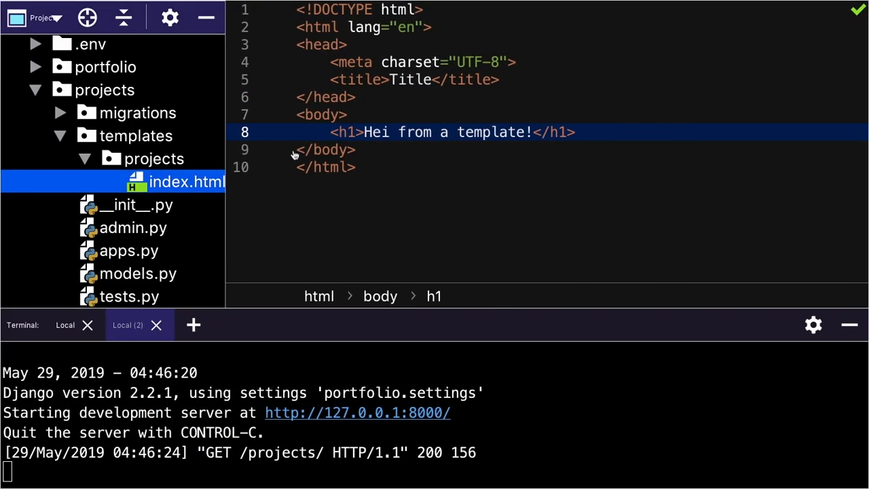
{"action": "left_click", "coordinate": [133, 135]}
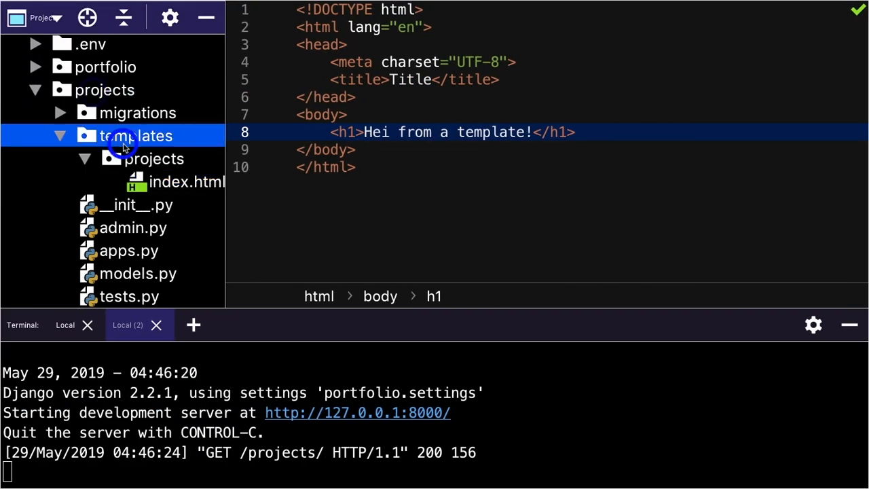
{"action": "left_click", "coordinate": [153, 158]}
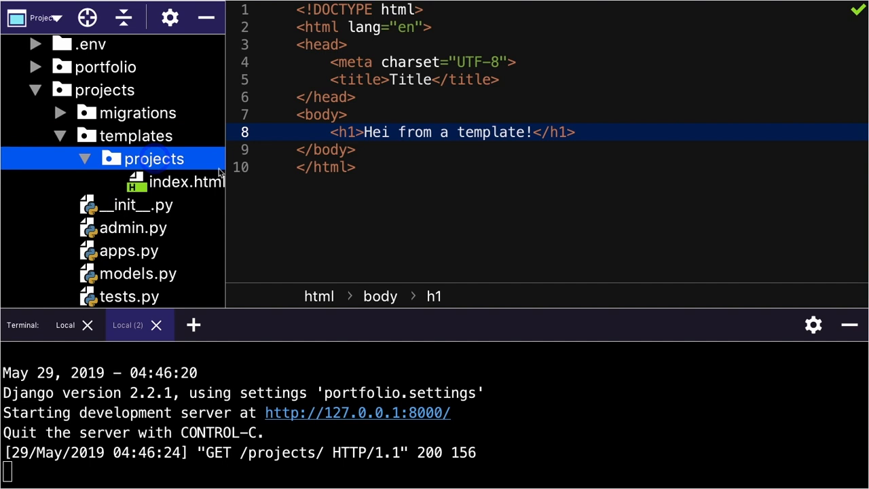
{"action": "mouse_move", "coordinate": [231, 179]}
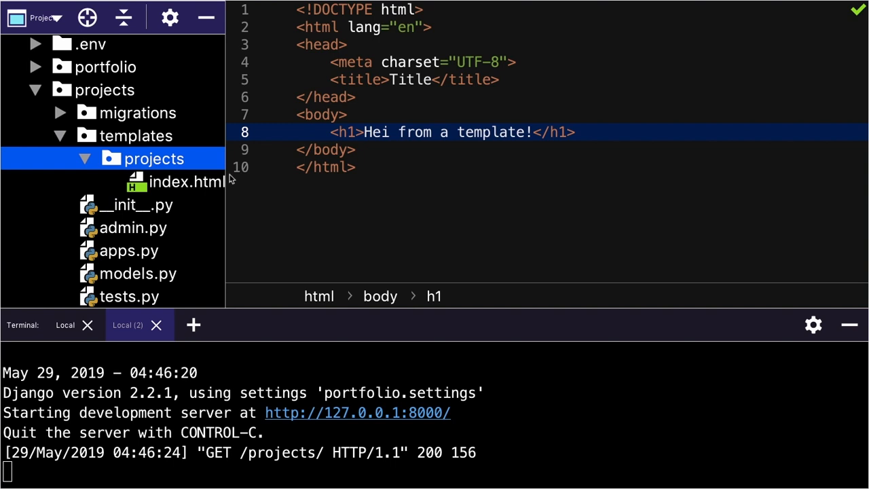
{"action": "mouse_move", "coordinate": [278, 172]}
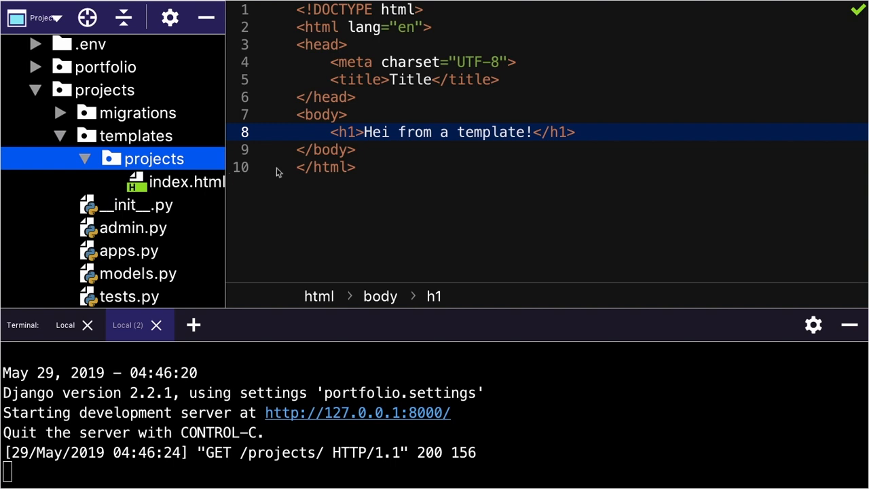